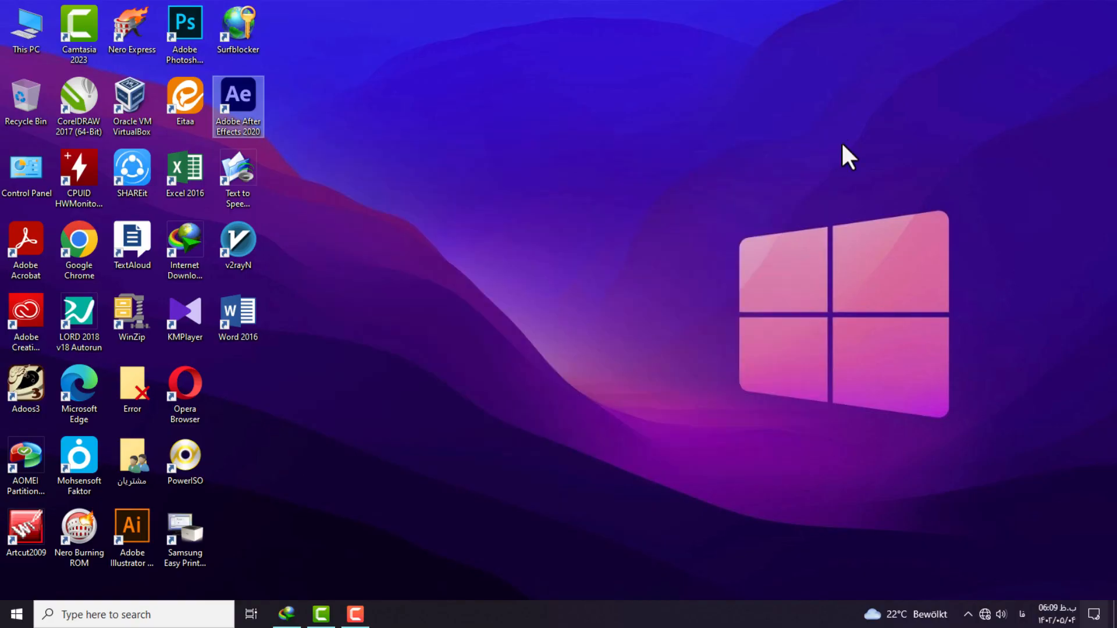
- Launch Adobe After Effects 2020 from the desktop shortcut on the Windows 10 machine
{"action": "double_click", "coordinate": [238, 107]}
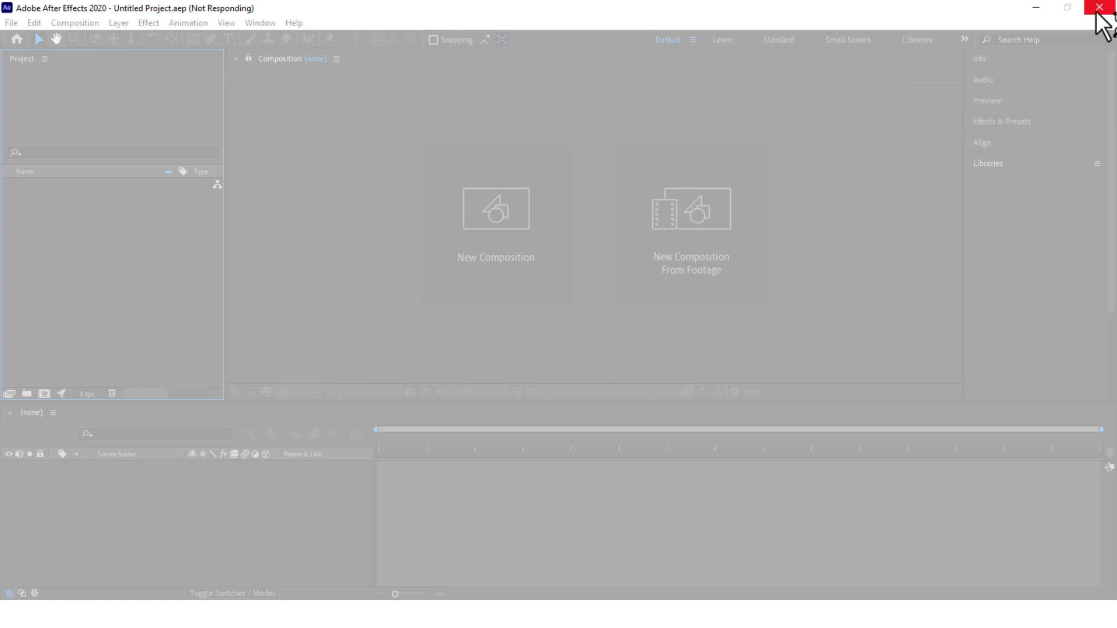
{"action": "mouse_move", "coordinate": [504, 350]}
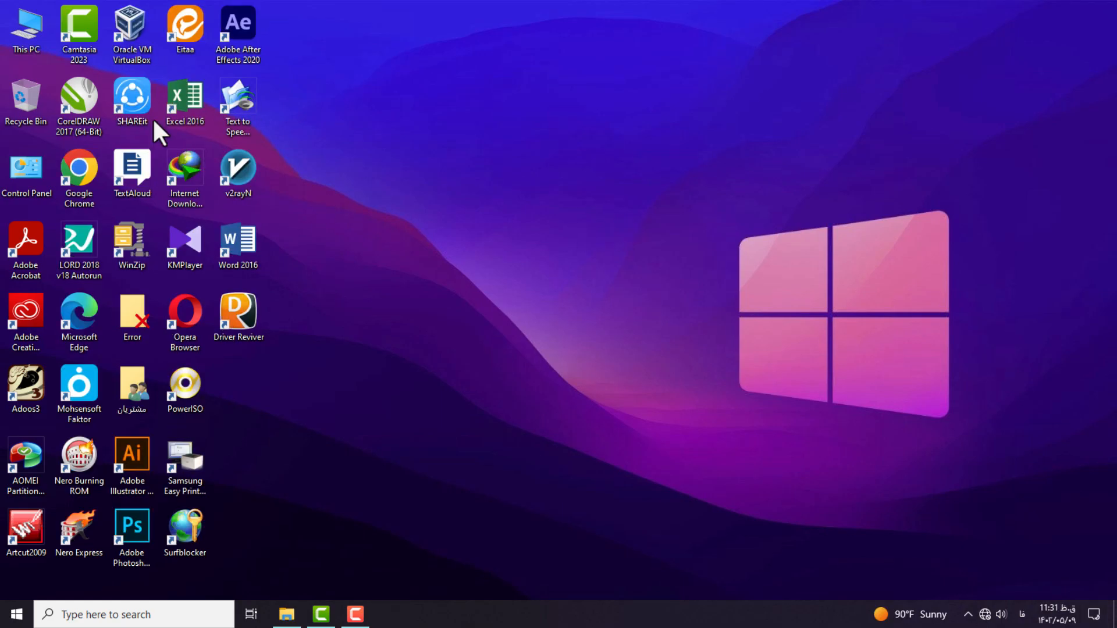
- Show This PC's About page: i7-6700, 24 GB RAM, Windows 10 Education, with the device name highlighted
{"action": "right_click", "coordinate": [24, 28]}
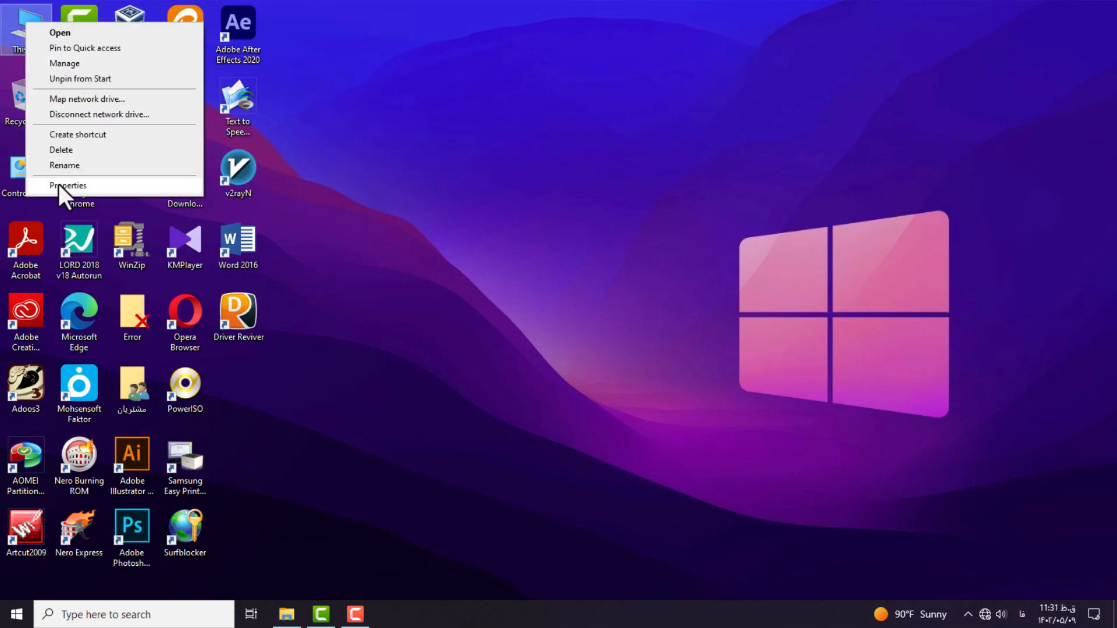
{"action": "left_click", "coordinate": [67, 185]}
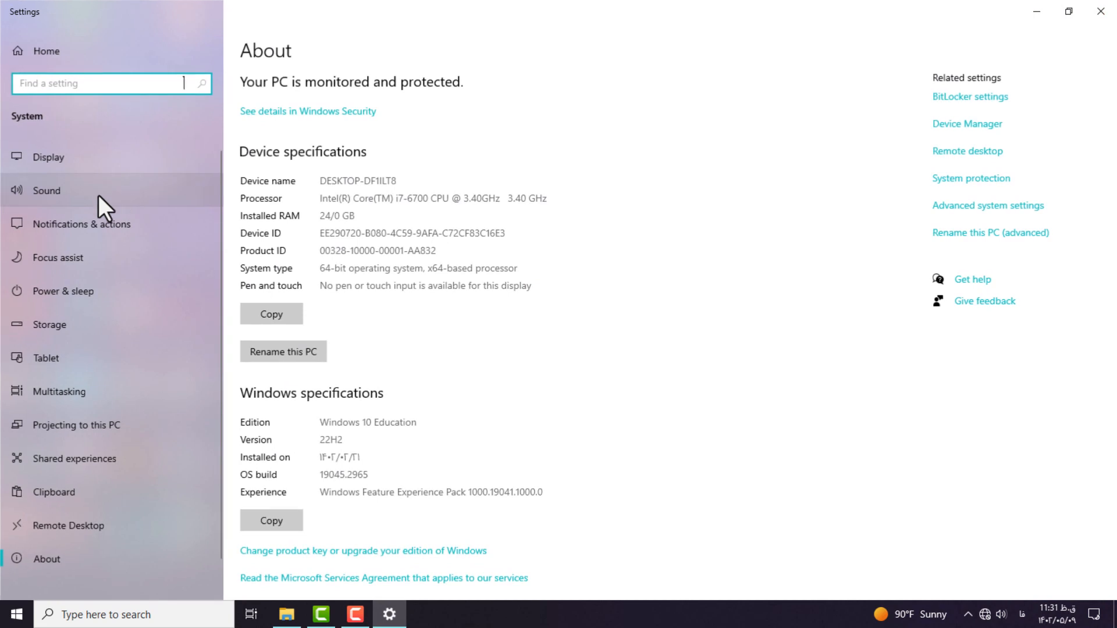
{"action": "mouse_move", "coordinate": [599, 207]}
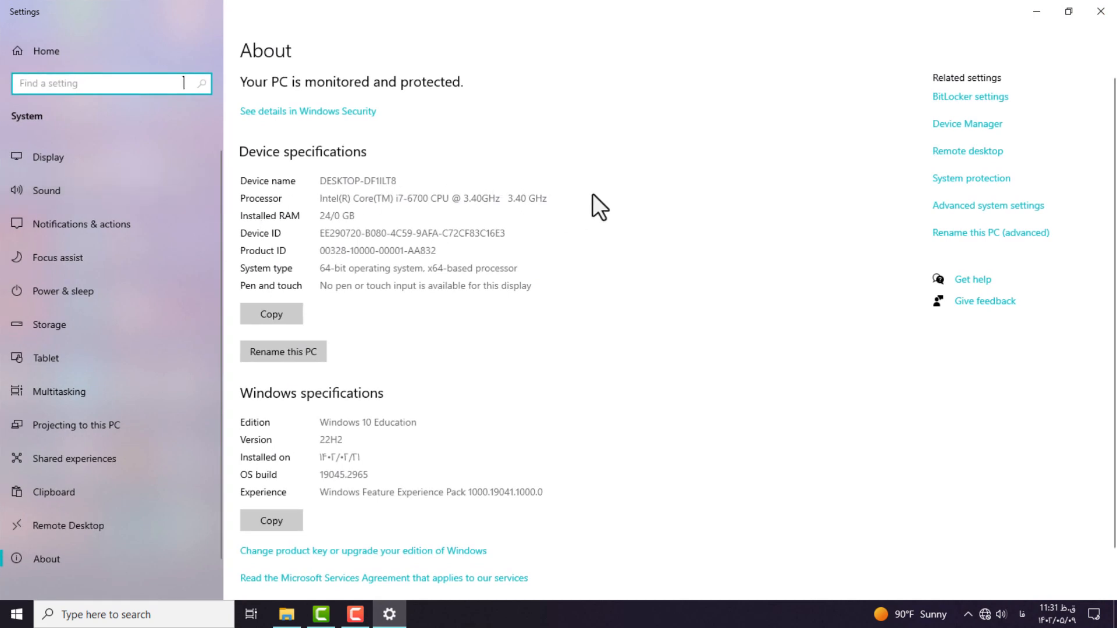
{"action": "mouse_move", "coordinate": [518, 205]}
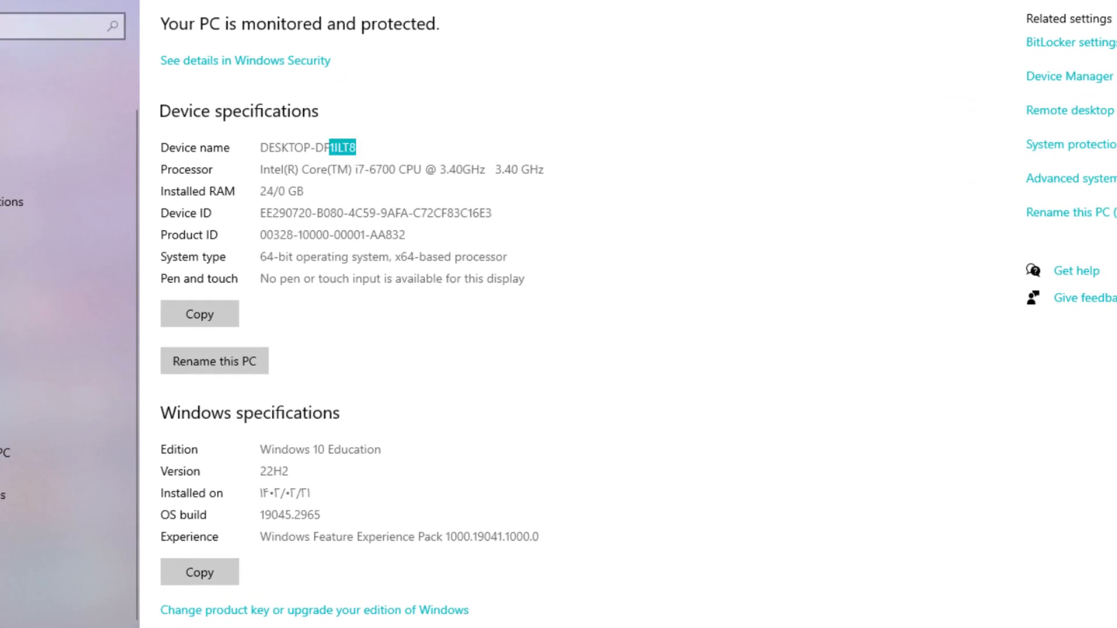
{"action": "double_click", "coordinate": [398, 170]}
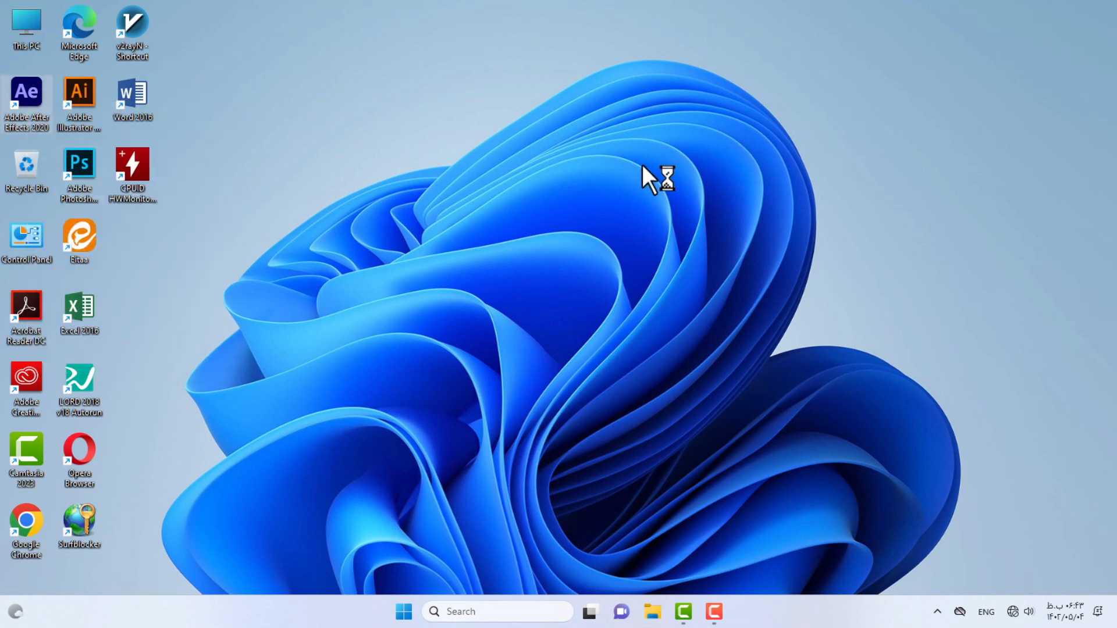
- Launch Adobe After Effects 2020 from the Windows 11 desktop shortcut into an empty Untitled Project
{"action": "double_click", "coordinate": [27, 100]}
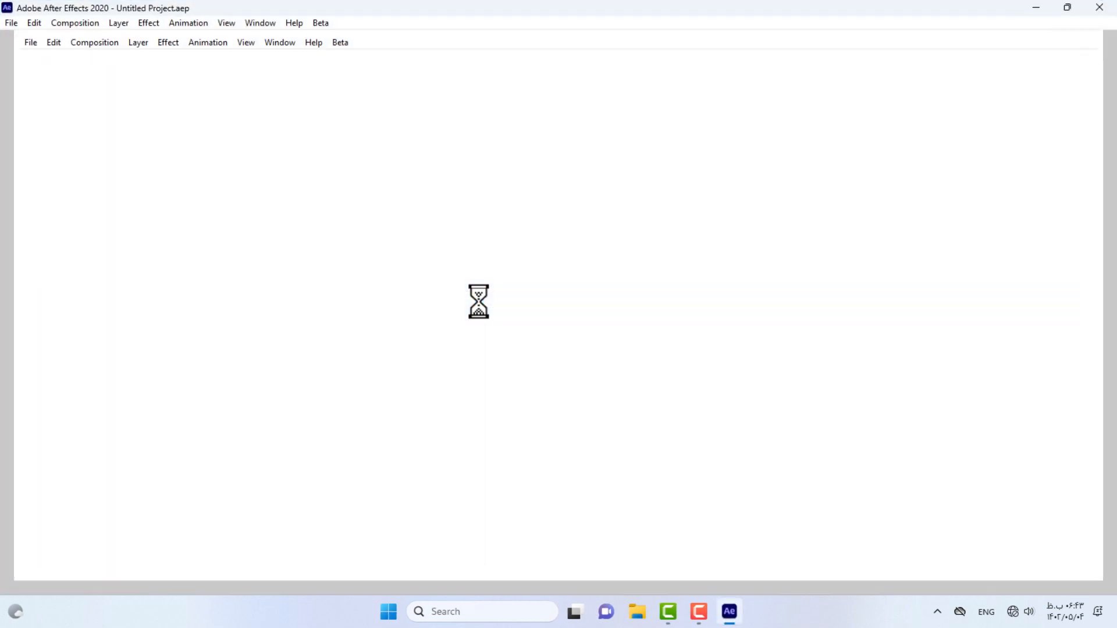
{"action": "mouse_move", "coordinate": [533, 25]}
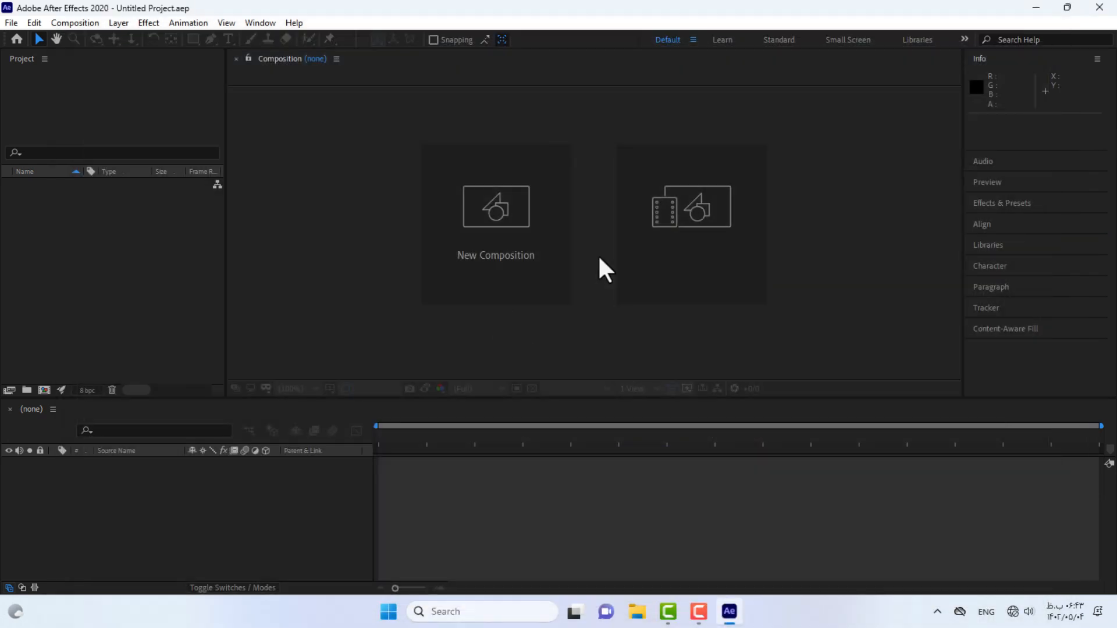
- Create Comp 1 with the default 1920×1080 composition settings
{"action": "left_click", "coordinate": [496, 207]}
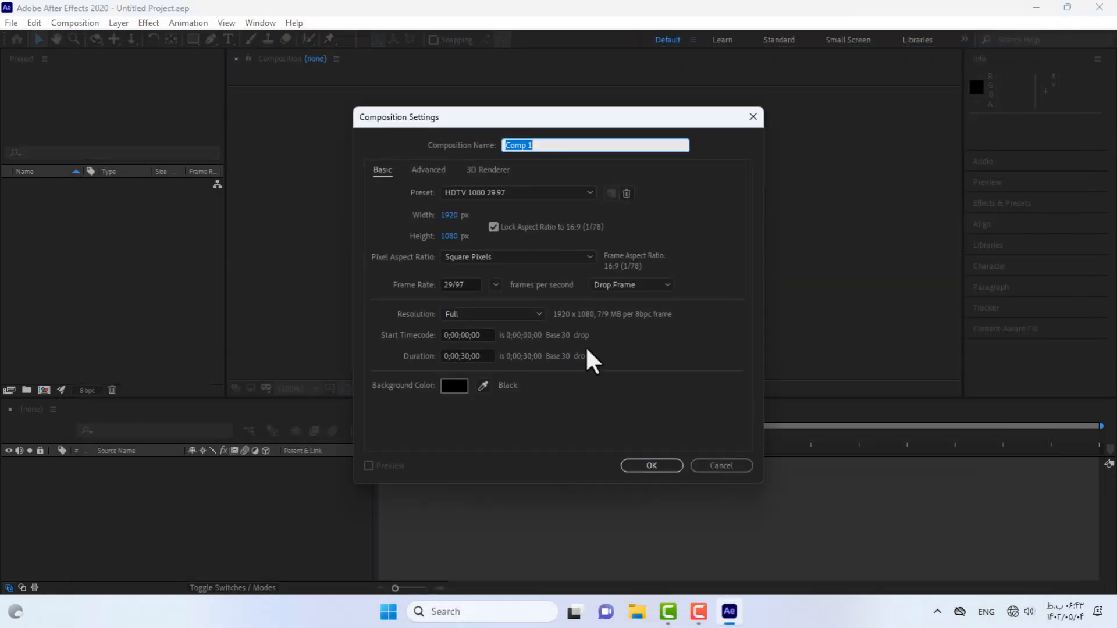
{"action": "left_click", "coordinate": [649, 466]}
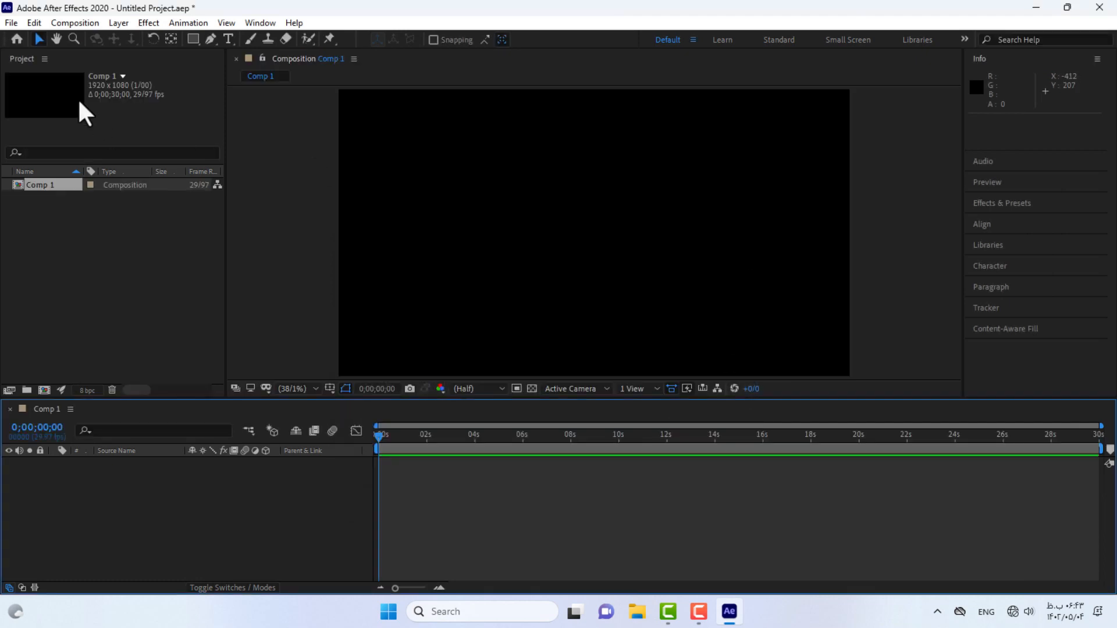
{"action": "mouse_move", "coordinate": [175, 36]}
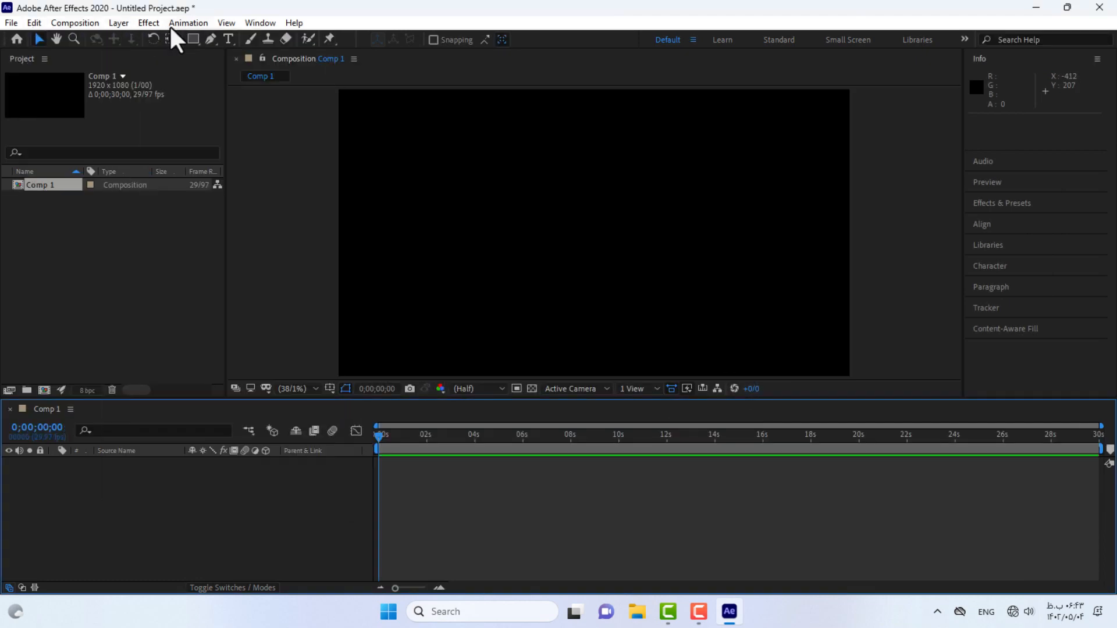
- Browse the Composition, Help and File menus to confirm the app responds
{"action": "left_click", "coordinate": [33, 22]}
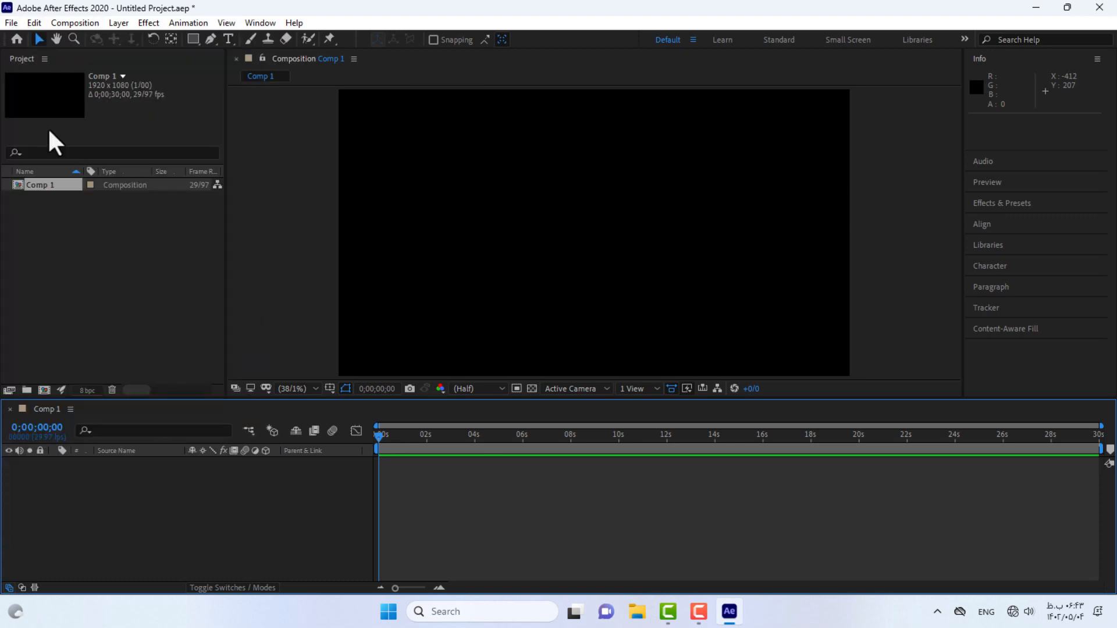
{"action": "left_click", "coordinate": [74, 22]}
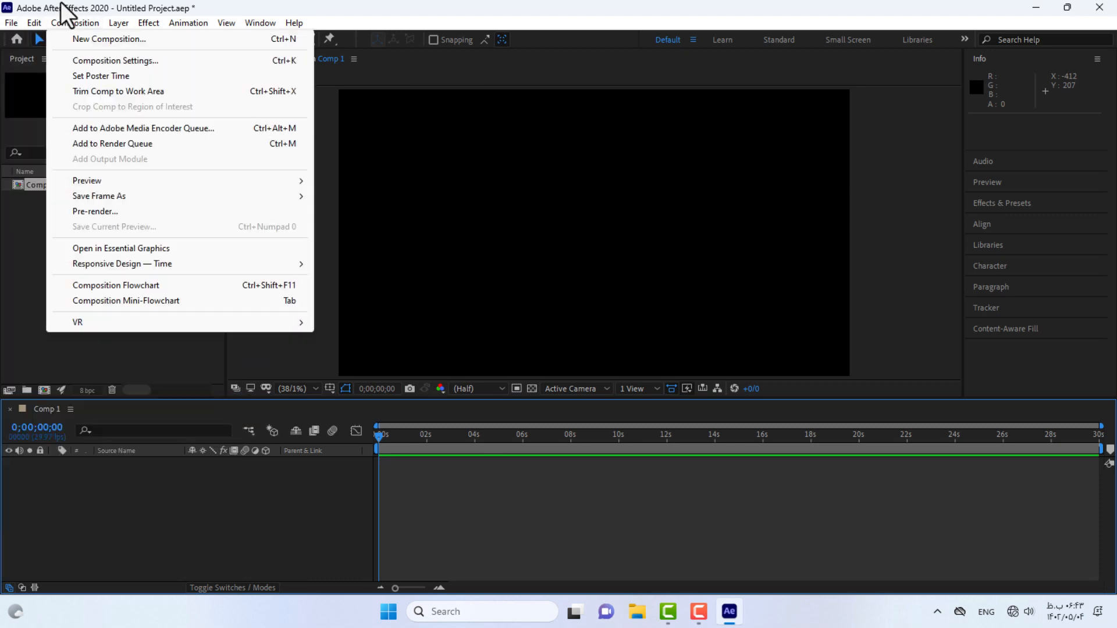
{"action": "left_click", "coordinate": [293, 22]}
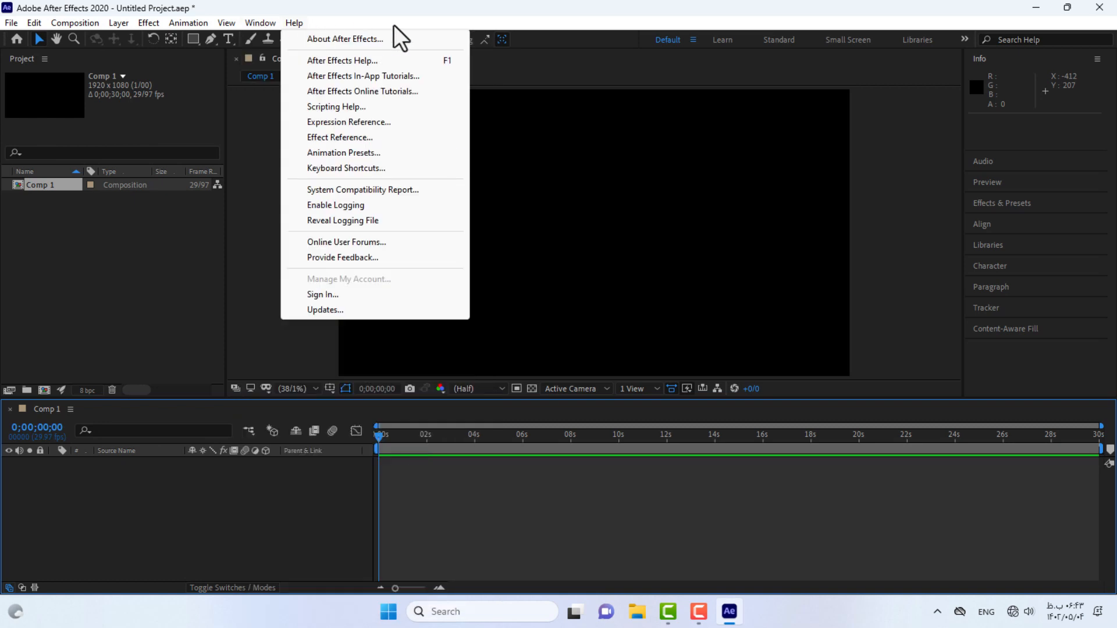
{"action": "mouse_move", "coordinate": [334, 80]}
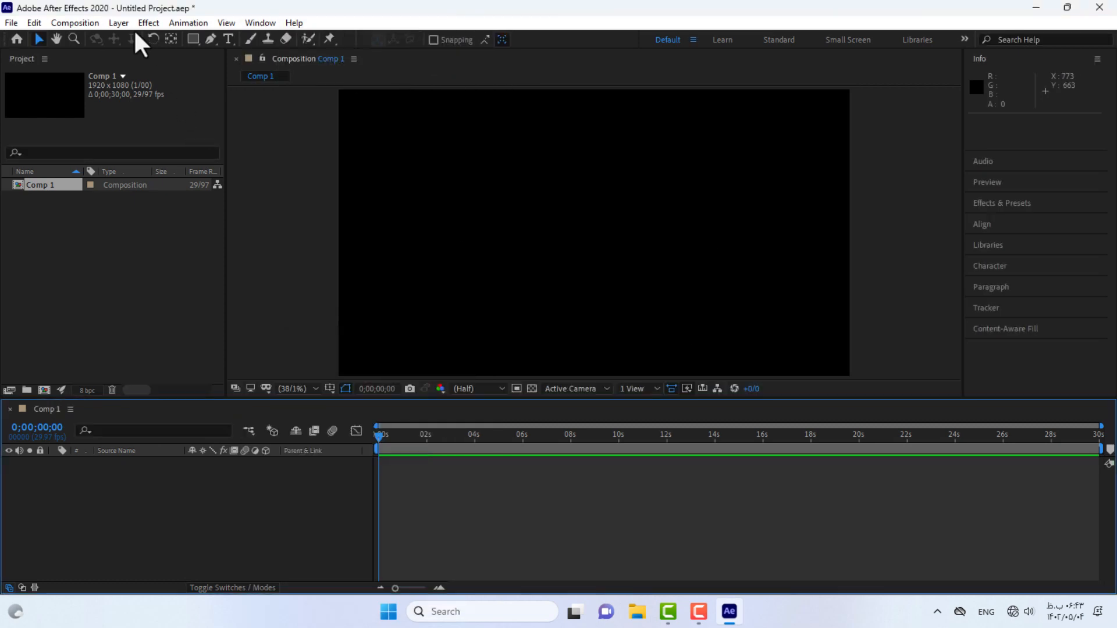
{"action": "left_click", "coordinate": [10, 23]}
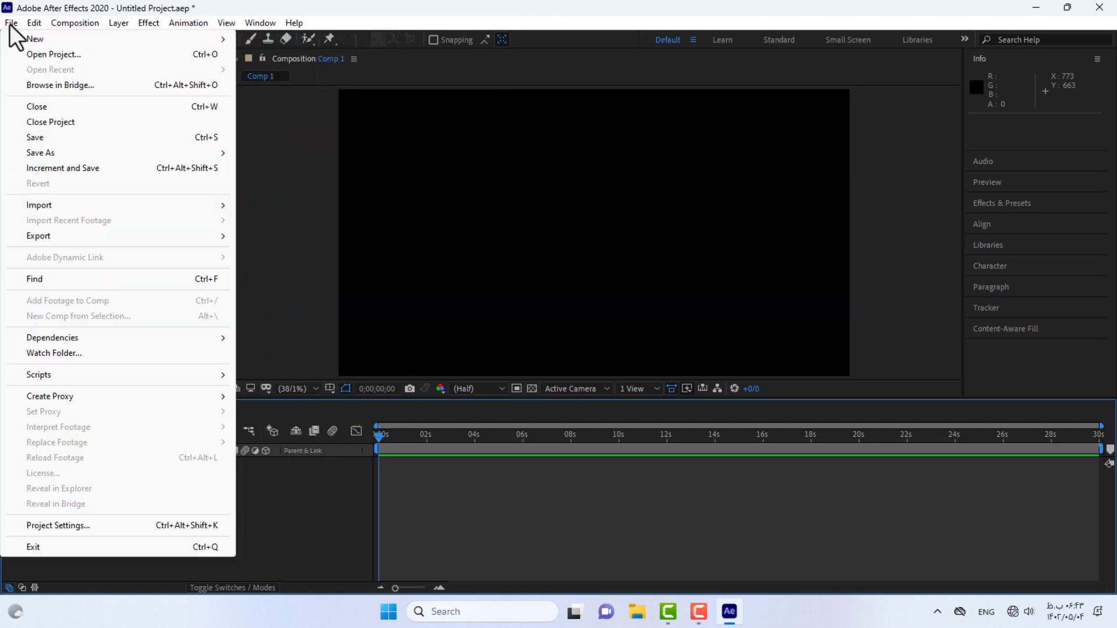
{"action": "mouse_move", "coordinate": [61, 371]}
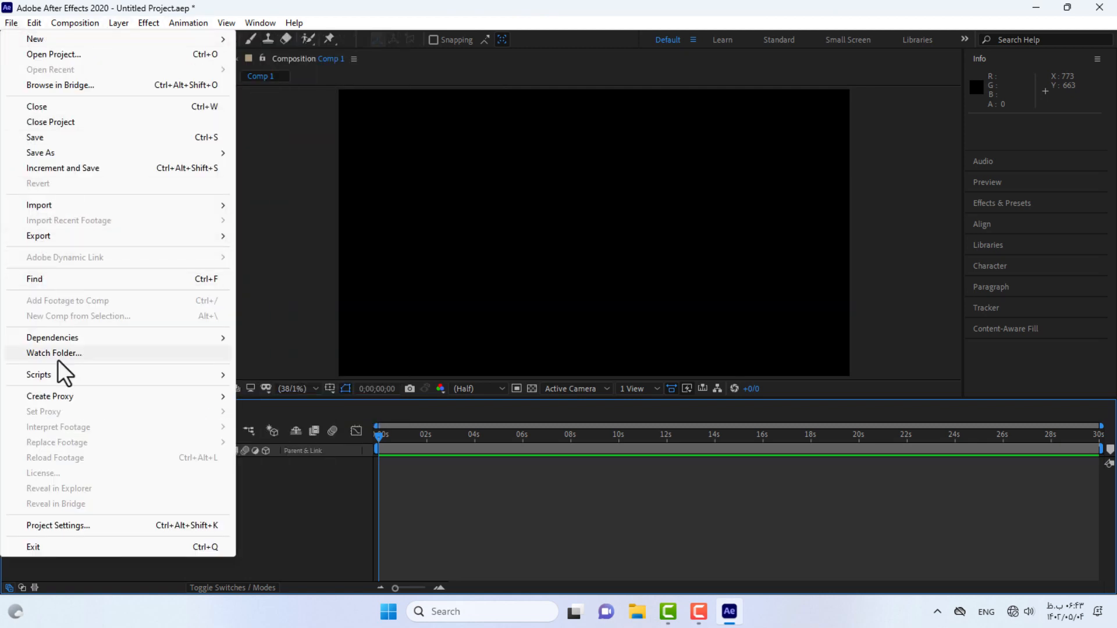
{"action": "left_click", "coordinate": [34, 22]}
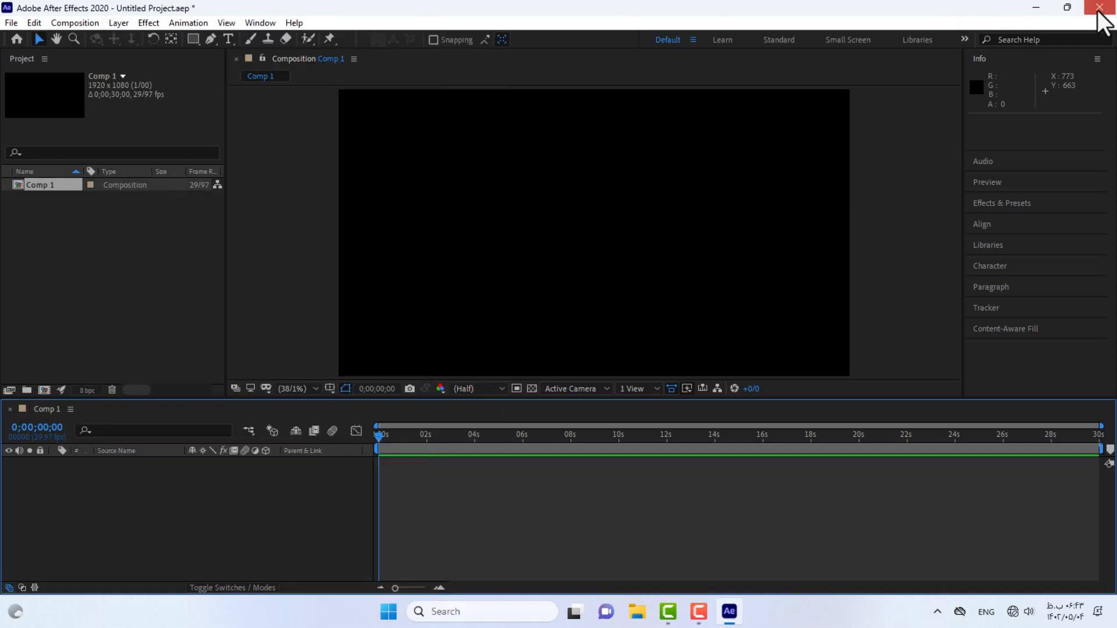
- Quit After Effects, discarding the unsaved project with Don't Save
{"action": "left_click", "coordinate": [1102, 8]}
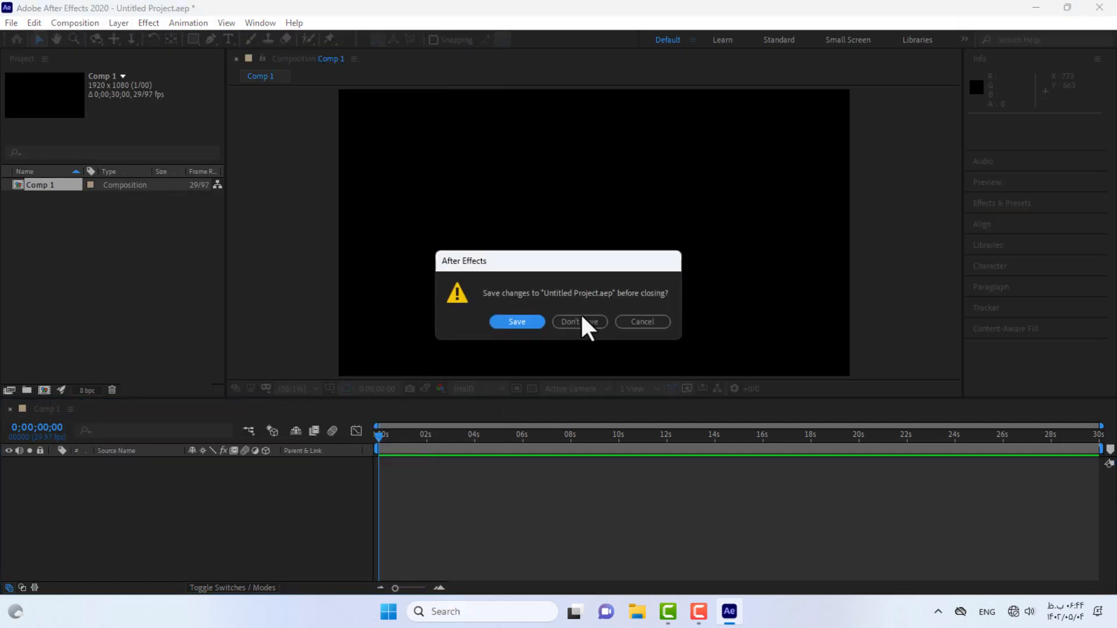
{"action": "left_click", "coordinate": [578, 321]}
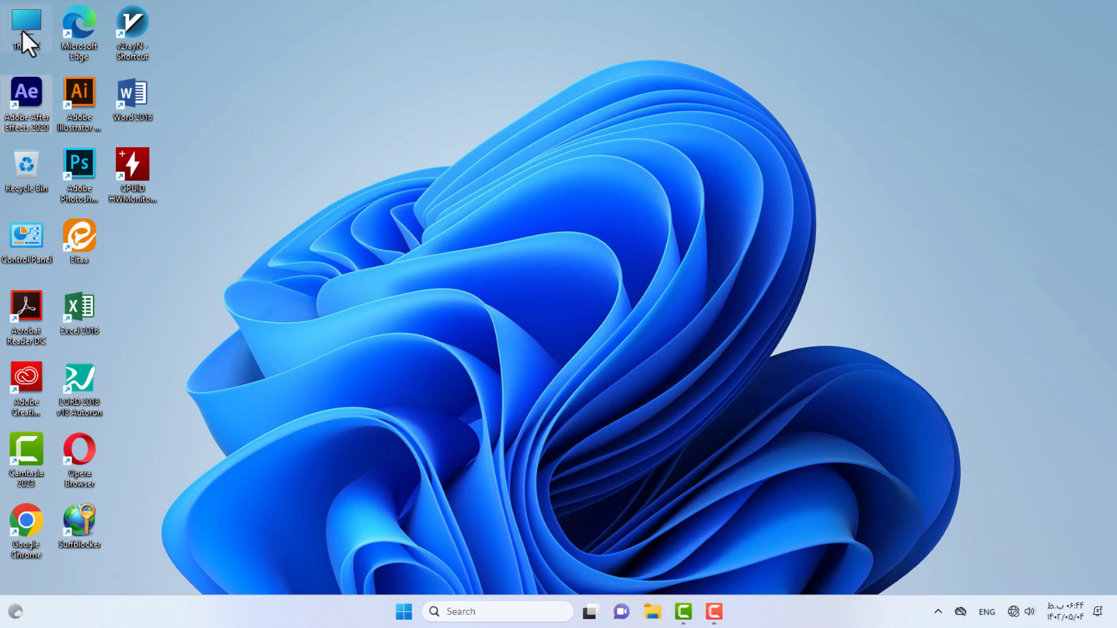
{"action": "mouse_move", "coordinate": [189, 234]}
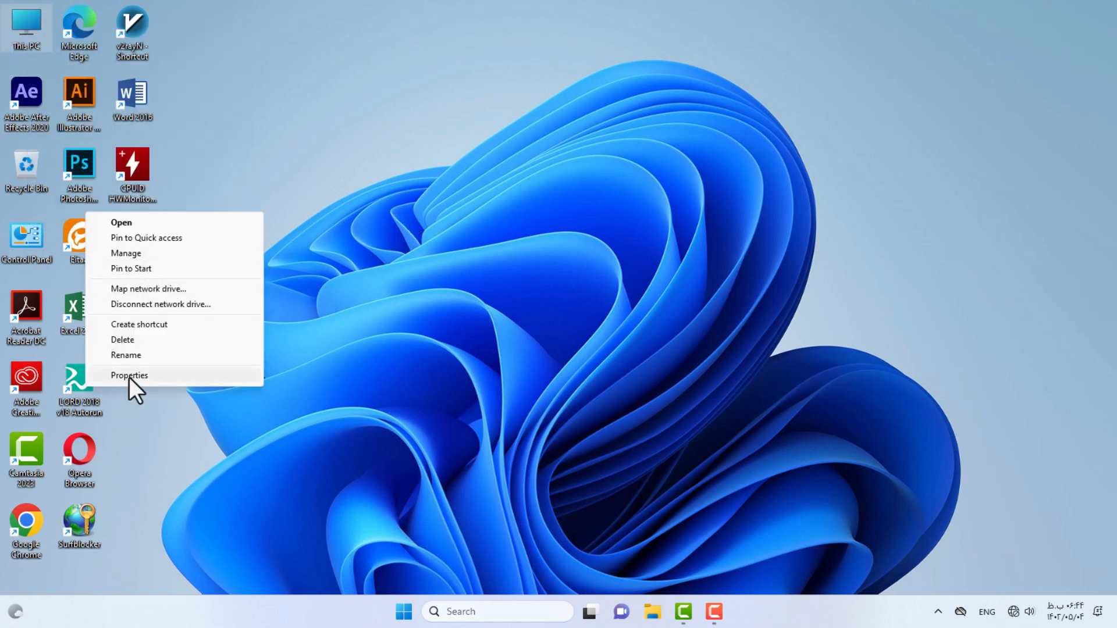
- Show the Windows 11 Pro About page listing the same i7-6700 processor and 24 GB RAM
{"action": "left_click", "coordinate": [129, 376]}
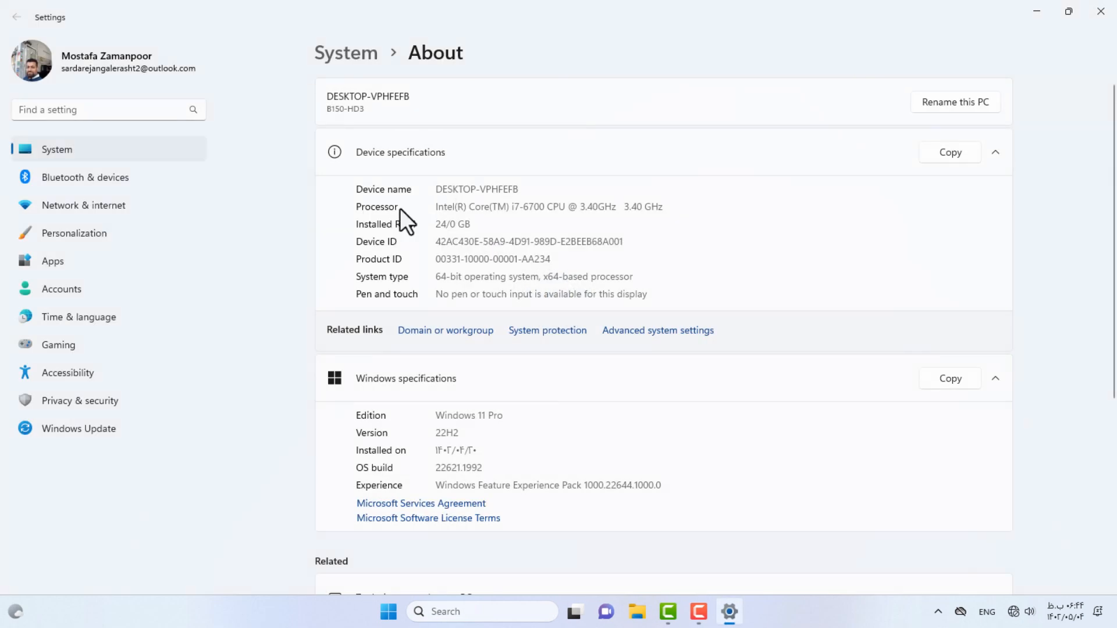